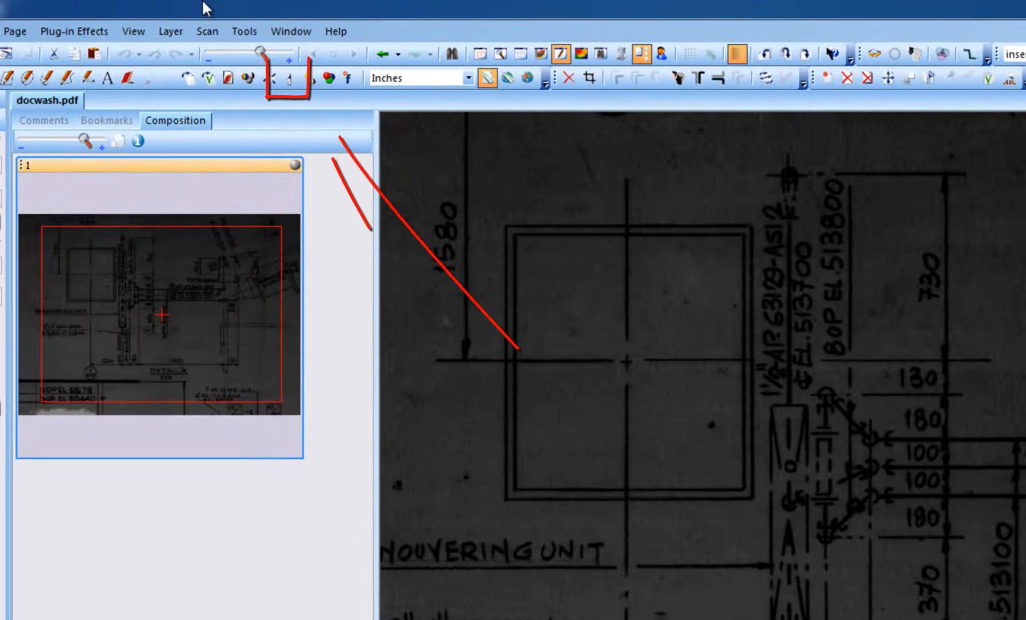
{"action": "mouse_move", "coordinate": [288, 77]}
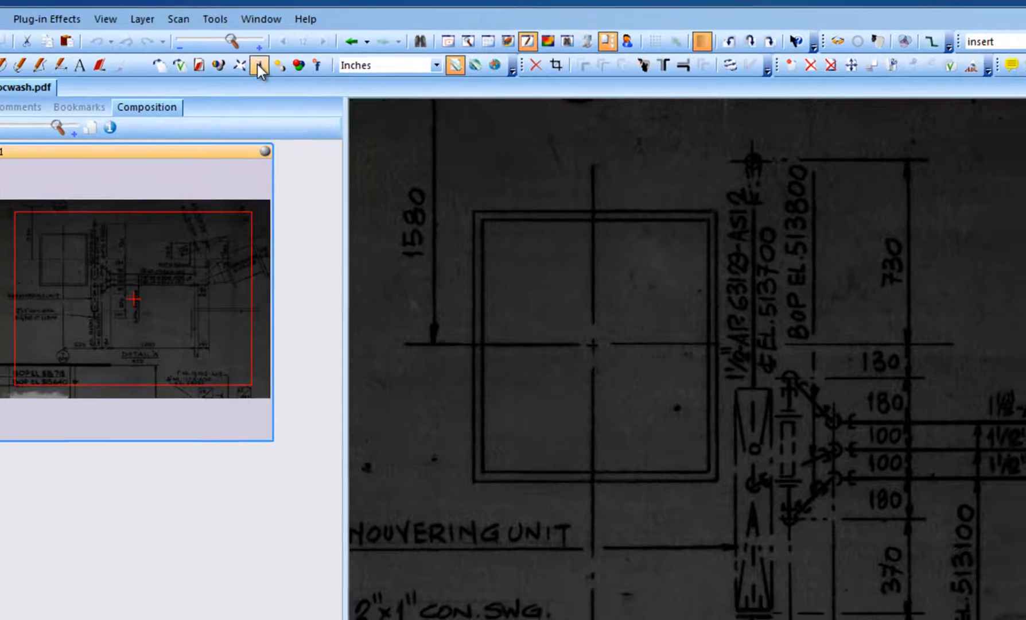
Scroll down the scanned grayscale drawing to bring the DocWash tool into view
{"action": "scroll", "scroll_direction": "down", "scroll_amount": 3}
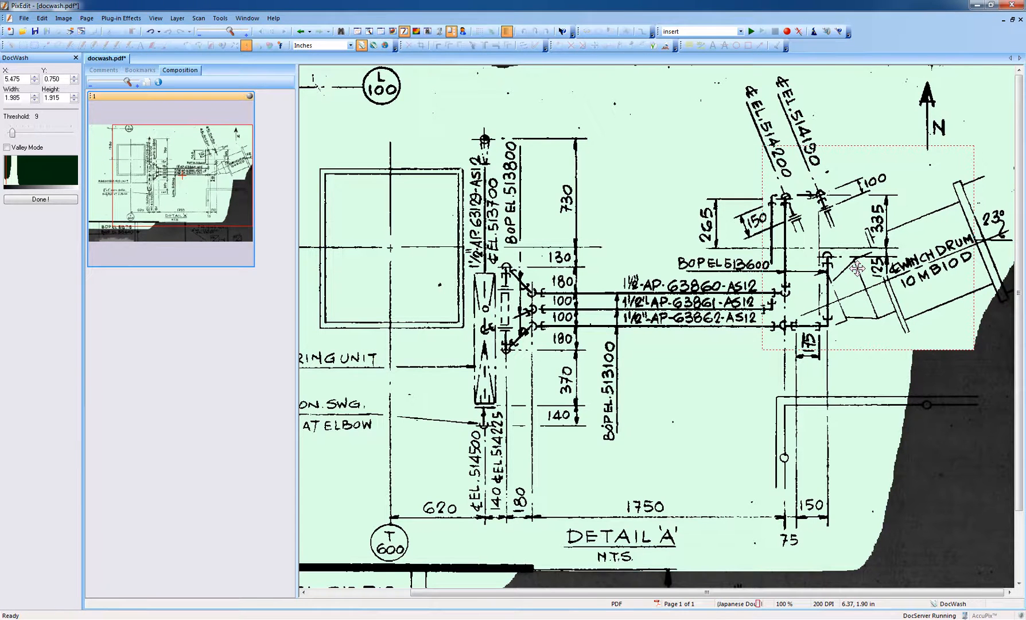
{"action": "mouse_move", "coordinate": [323, 167]}
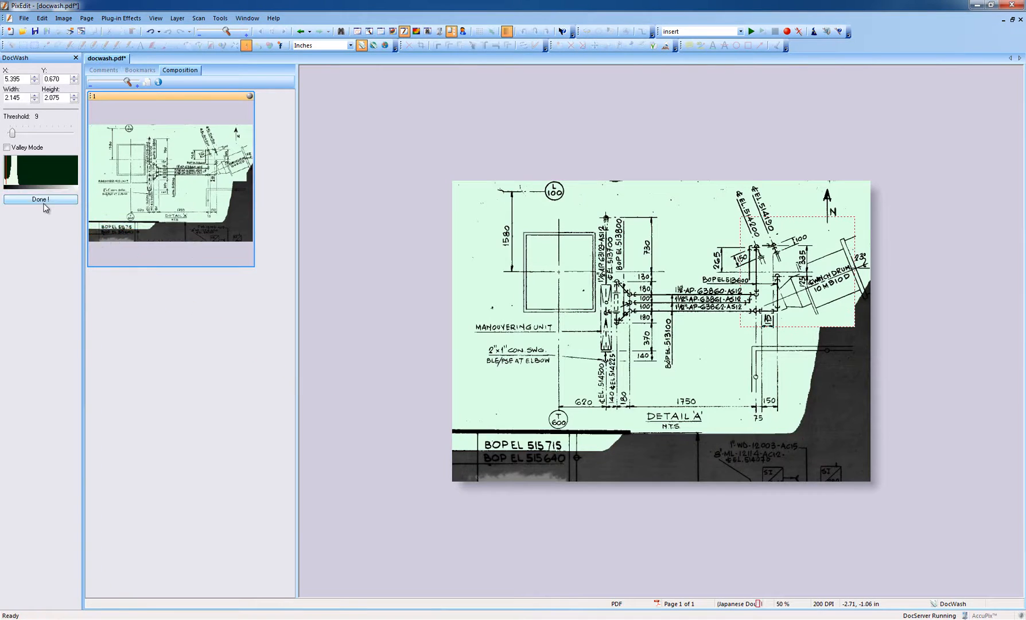
Finish the wash with Done!, turning the page black-and-white as docwashWashed.pdf
{"action": "left_click", "coordinate": [40, 200]}
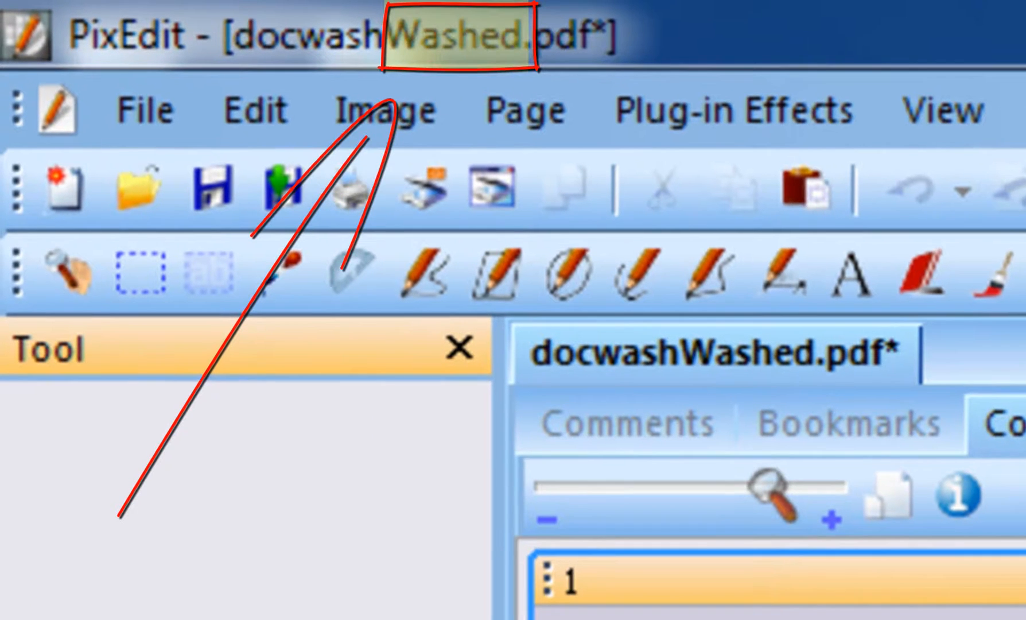